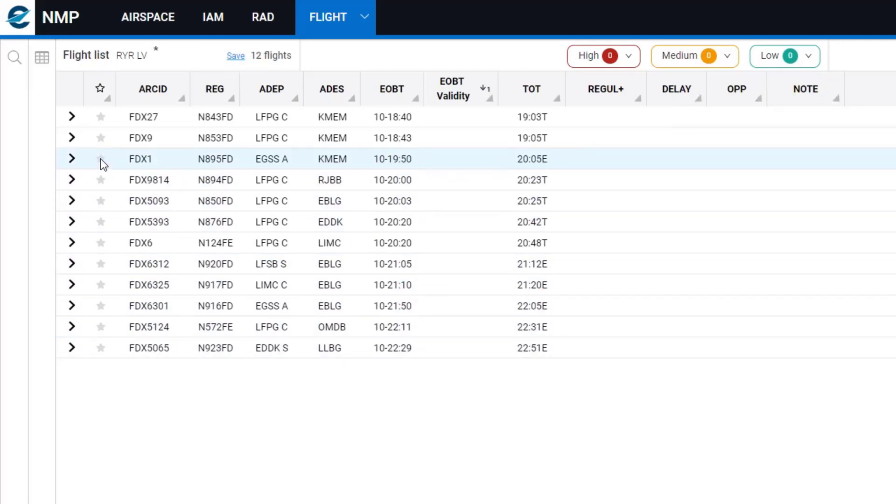
Cycle FDX1's star through yellow, green and blue, then clear it to grey.
left_click(101, 158)
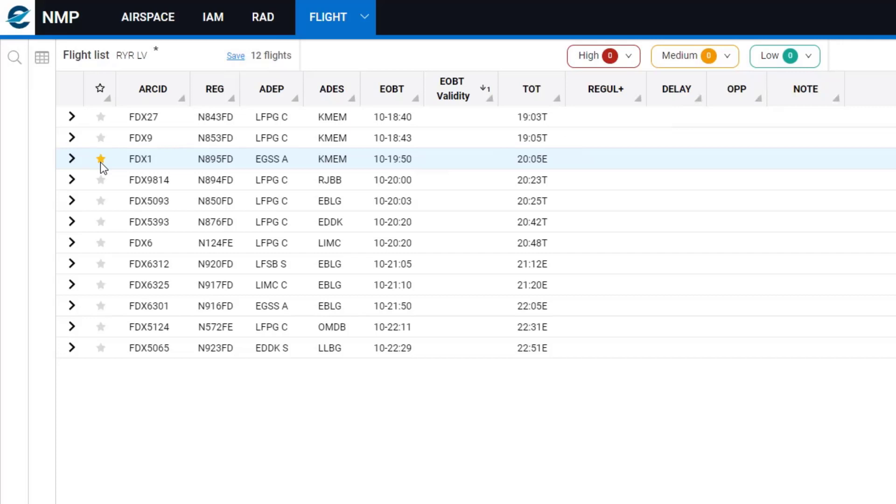
left_click(101, 158)
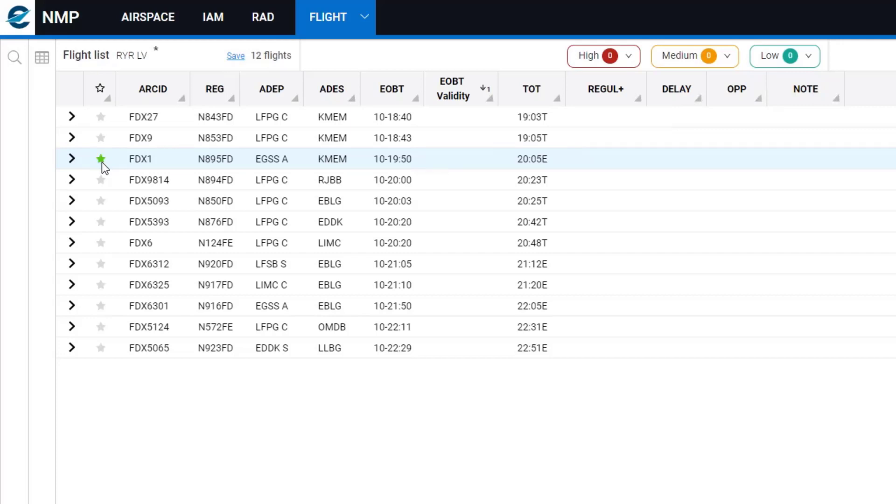
left_click(101, 159)
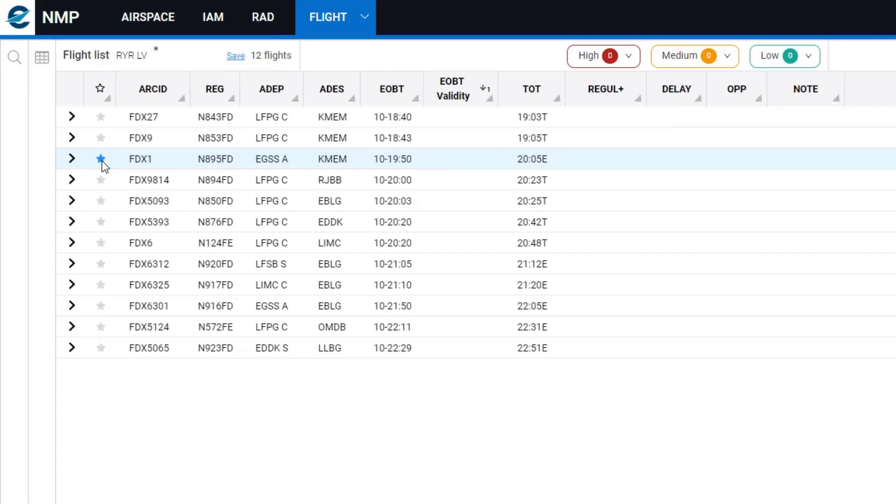
left_click(101, 158)
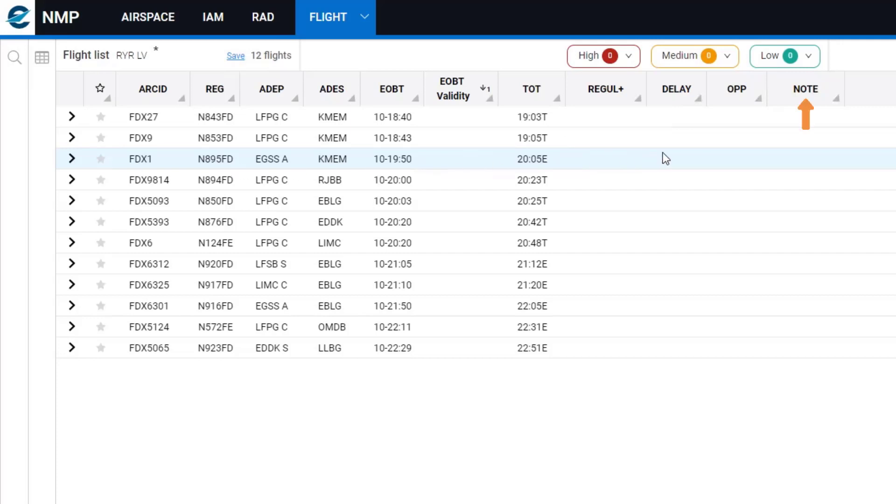
mouse_move(794, 162)
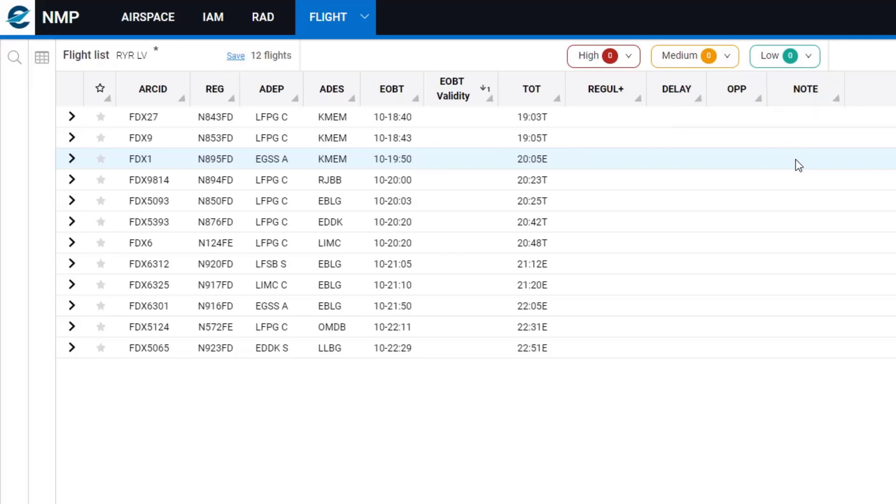
Enter 'VACCINE ATFMX' in the NOTE cell of the FDX1 row.
left_click(805, 158)
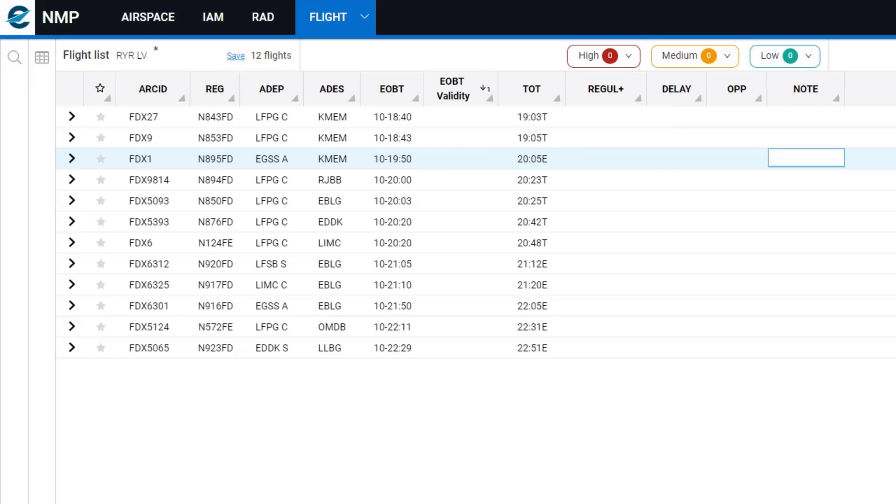
type("VACCINE A")
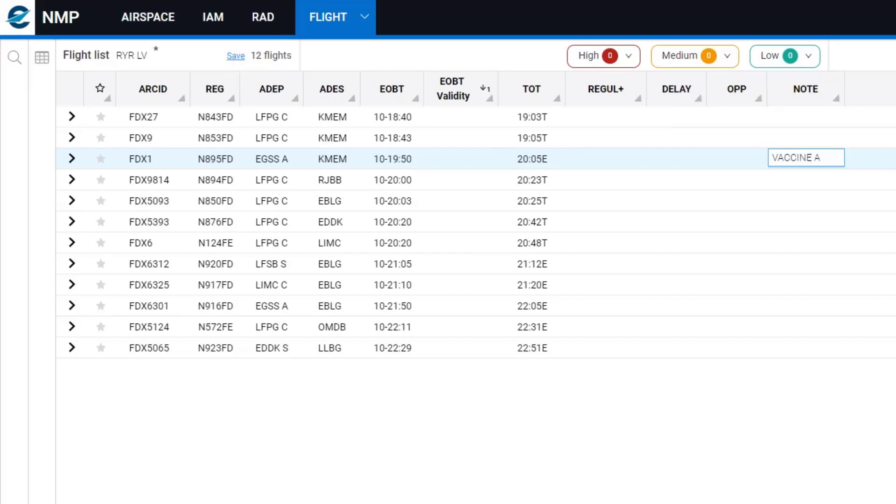
type("TFMX")
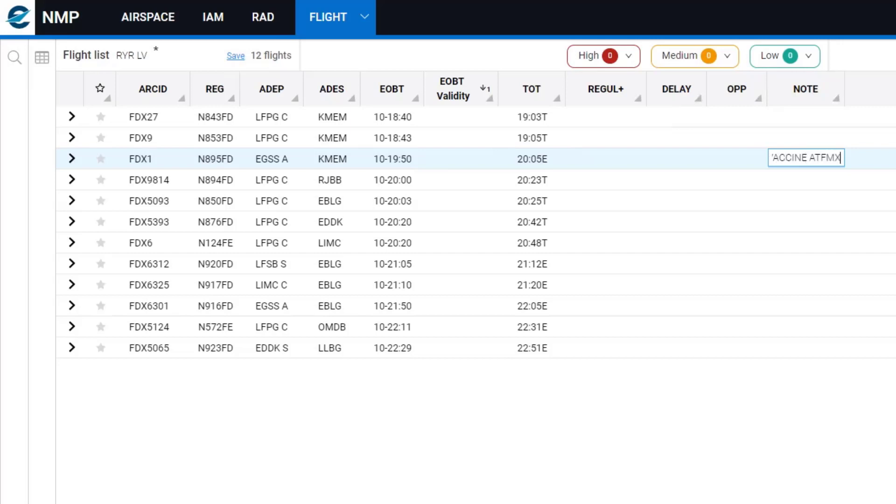